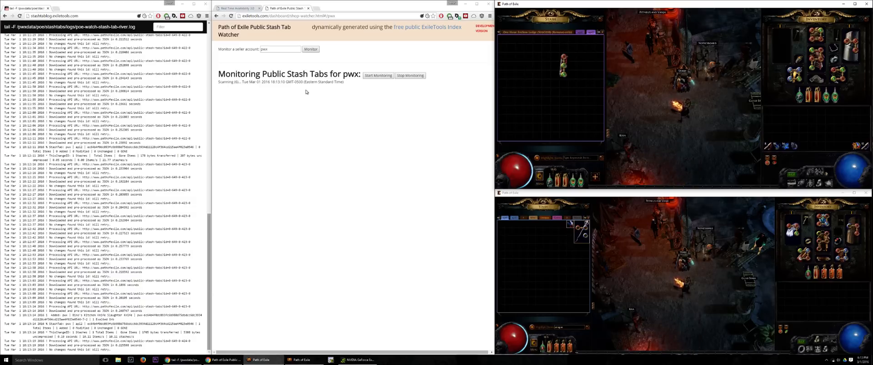
Start monitoring account pwx so the Exalted Orb listing appears with verified status YES
{"action": "left_click", "coordinate": [378, 75]}
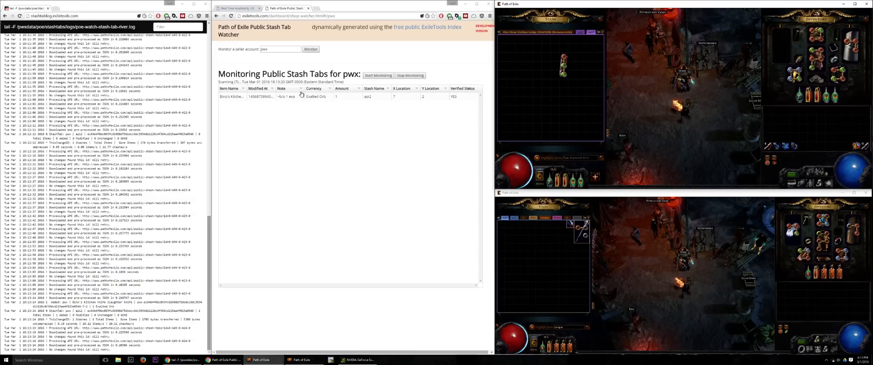
{"action": "left_click", "coordinate": [243, 7]}
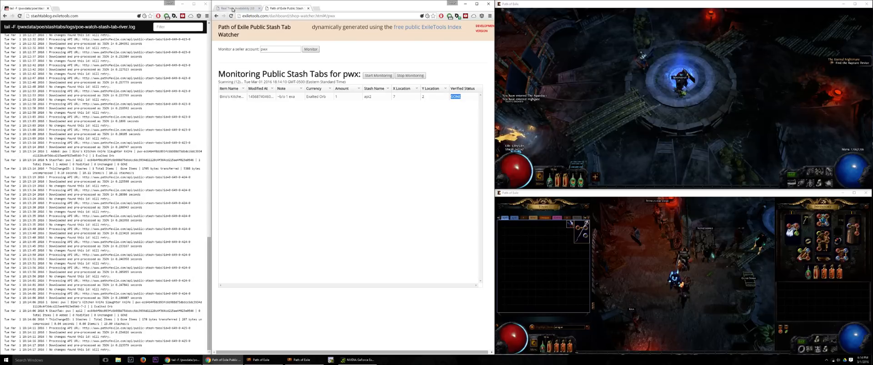
Switch to the Real-Time Availability page after the Exalted Orb row updates to GONE
{"action": "left_click", "coordinate": [235, 8]}
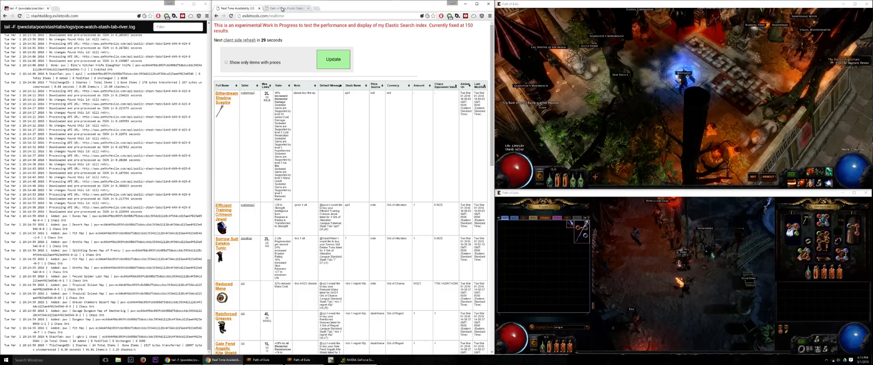
Return to the Stash Tab Watcher tab to see pwx's one-Chaos maps listed as verified
{"action": "left_click", "coordinate": [281, 8]}
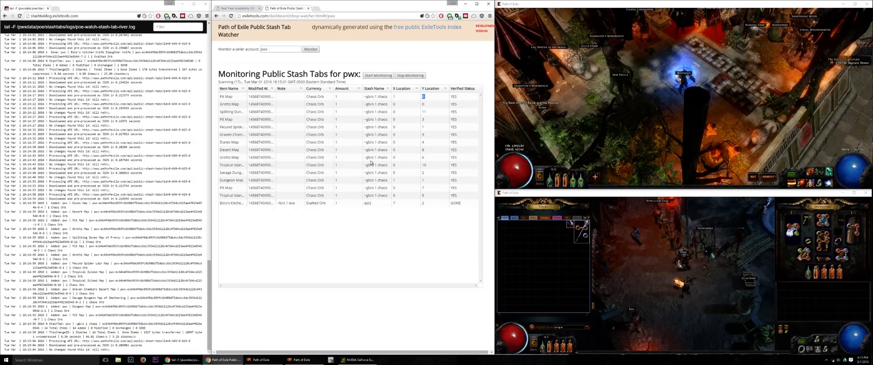